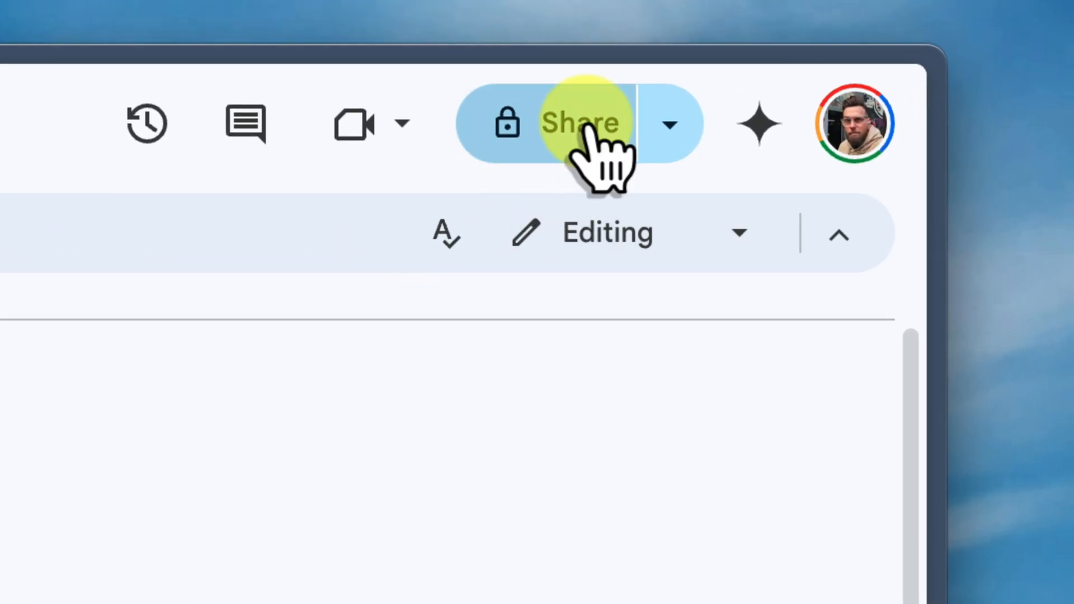
pyautogui.moveTo(579, 123)
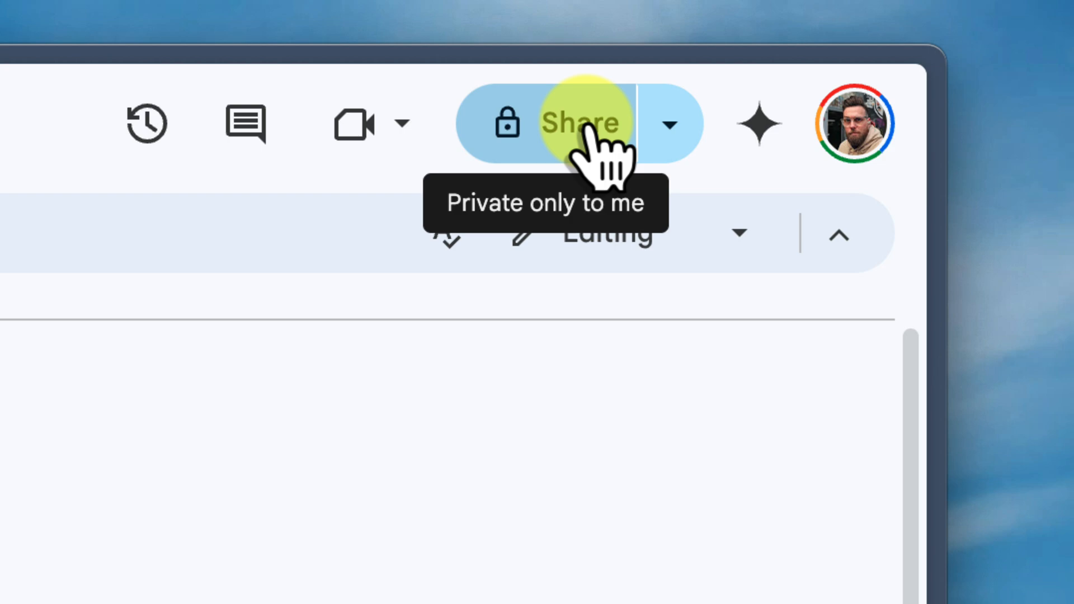
# Share Meeting notes with anyone who has the link and copy the link
pyautogui.click(581, 122)
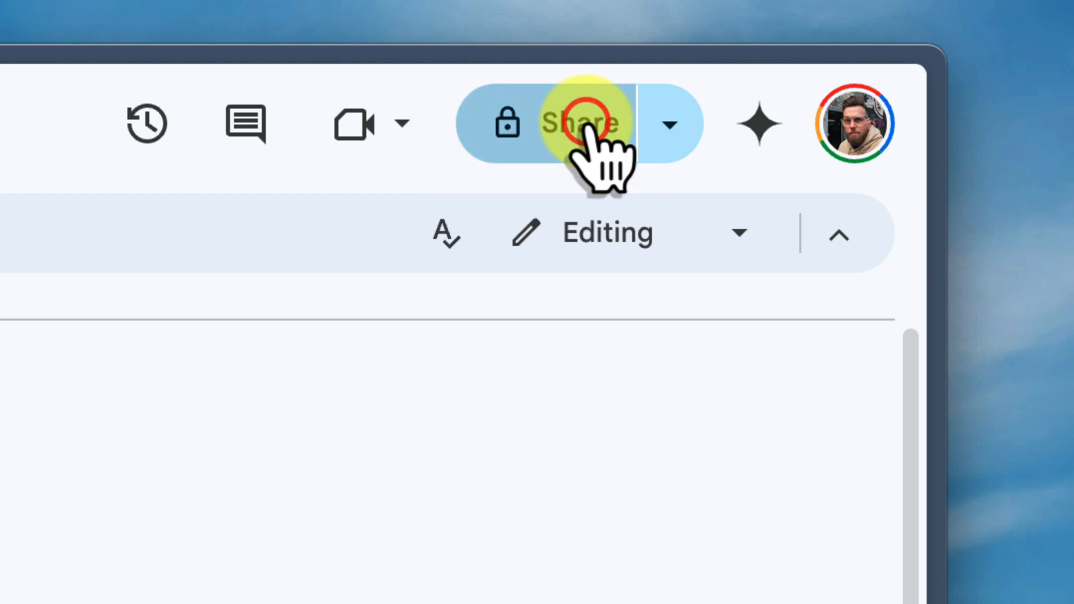
pyautogui.click(581, 122)
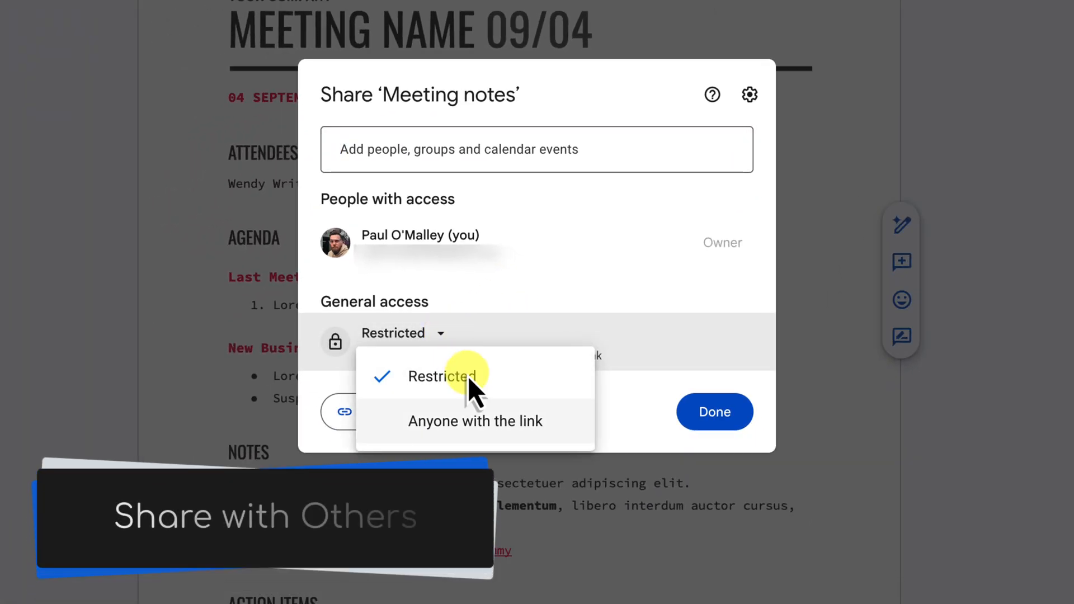
pyautogui.click(476, 421)
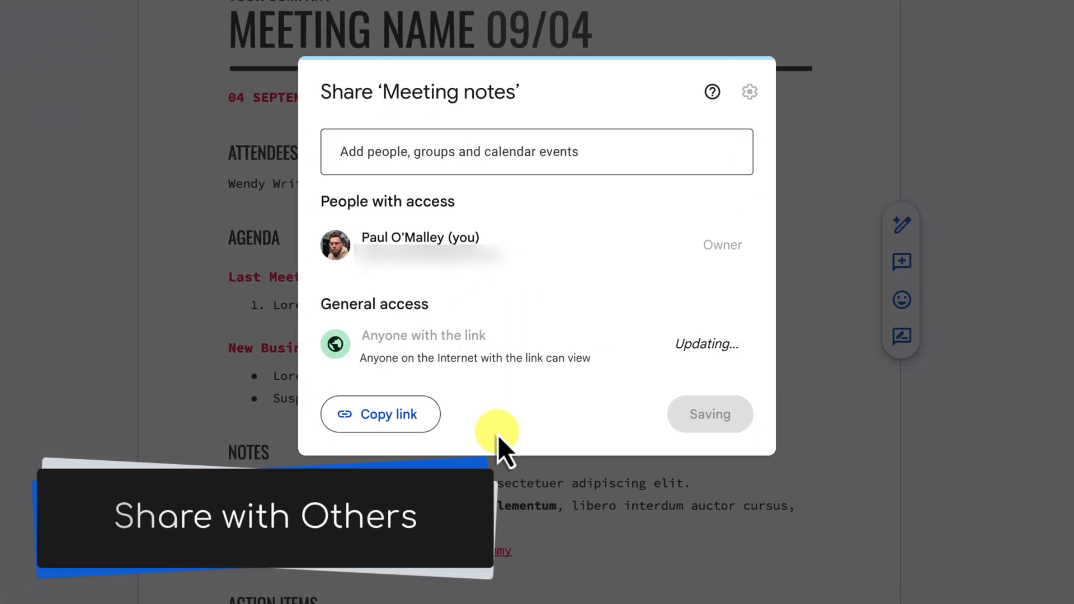
pyautogui.click(719, 341)
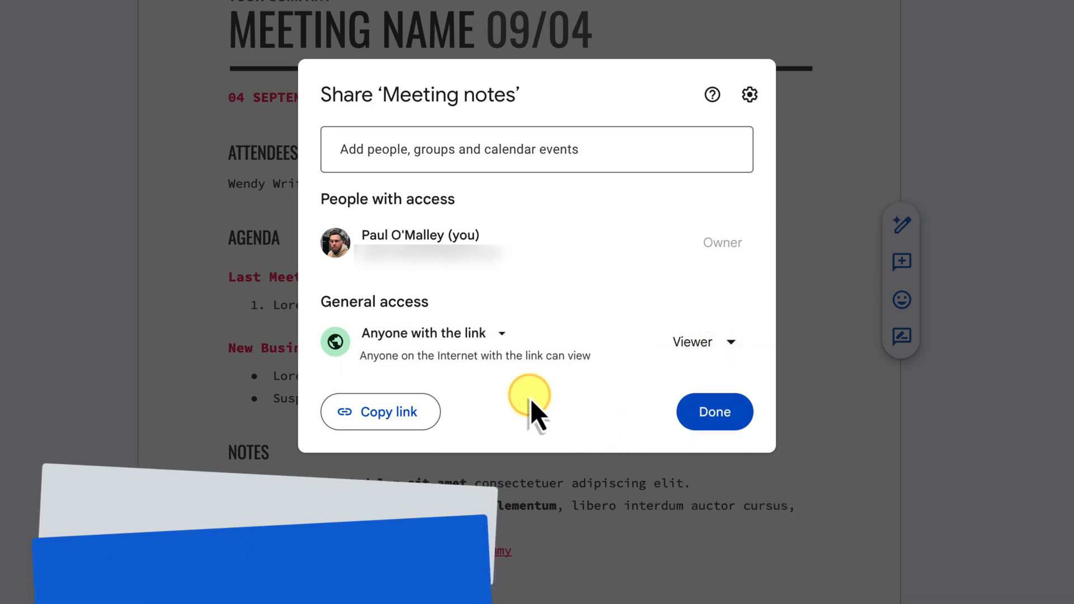
pyautogui.click(388, 412)
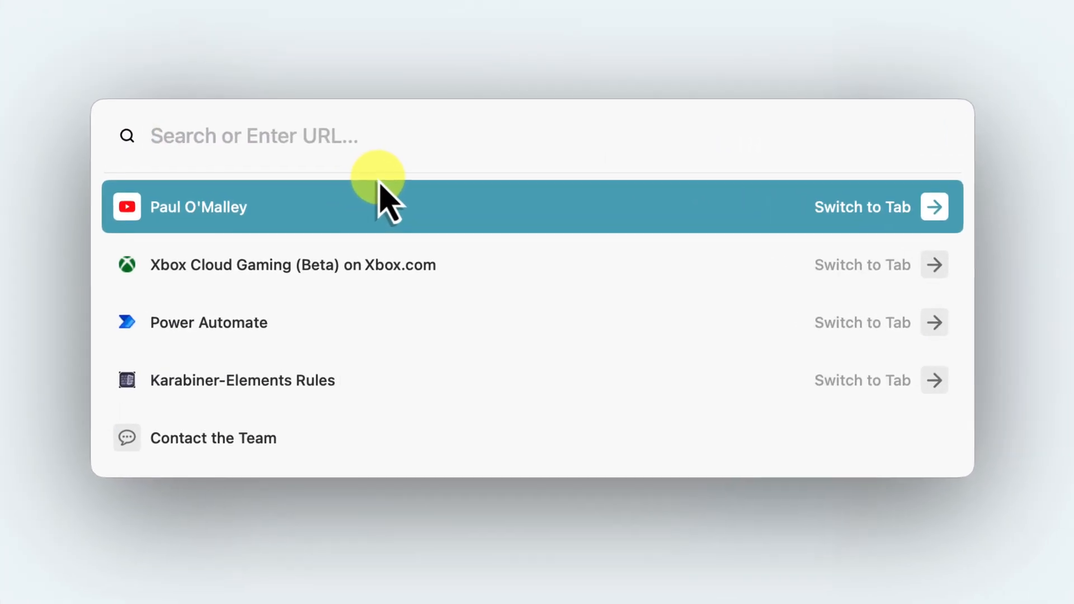
# Paste the document link in a new tab, replacing /edit?usp=sharing with /template/preview
pyautogui.write('https://docs.google.com/document/d/1UnUqoNZtJdcwiTdKRl4V2tRo6bqkn-wdr63bNBfYpcM/edit?usp=sharing')
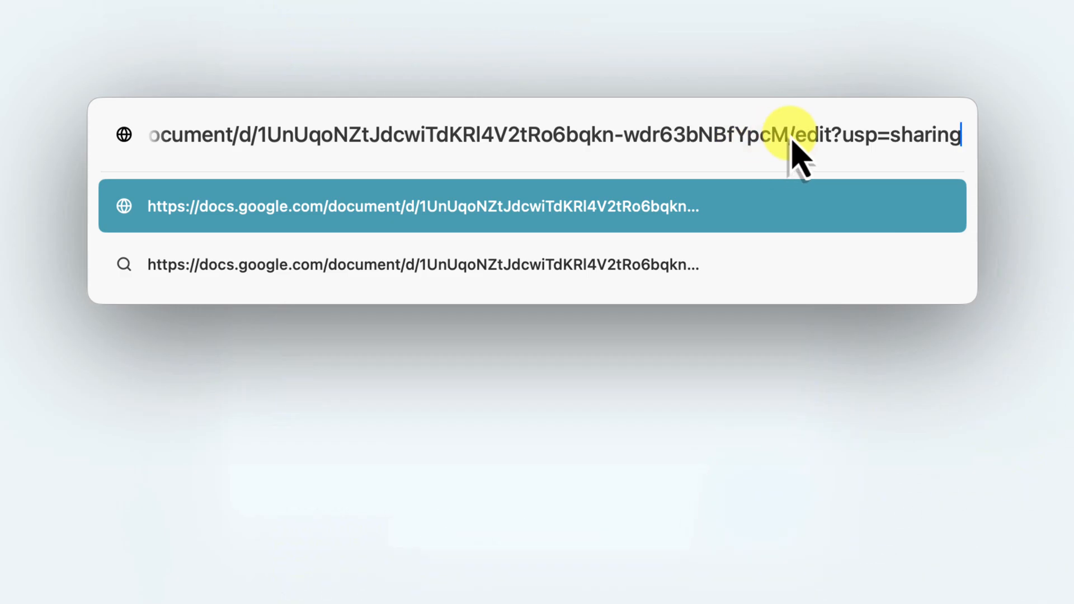
pyautogui.moveTo(795, 134); pyautogui.dragTo(959, 134)
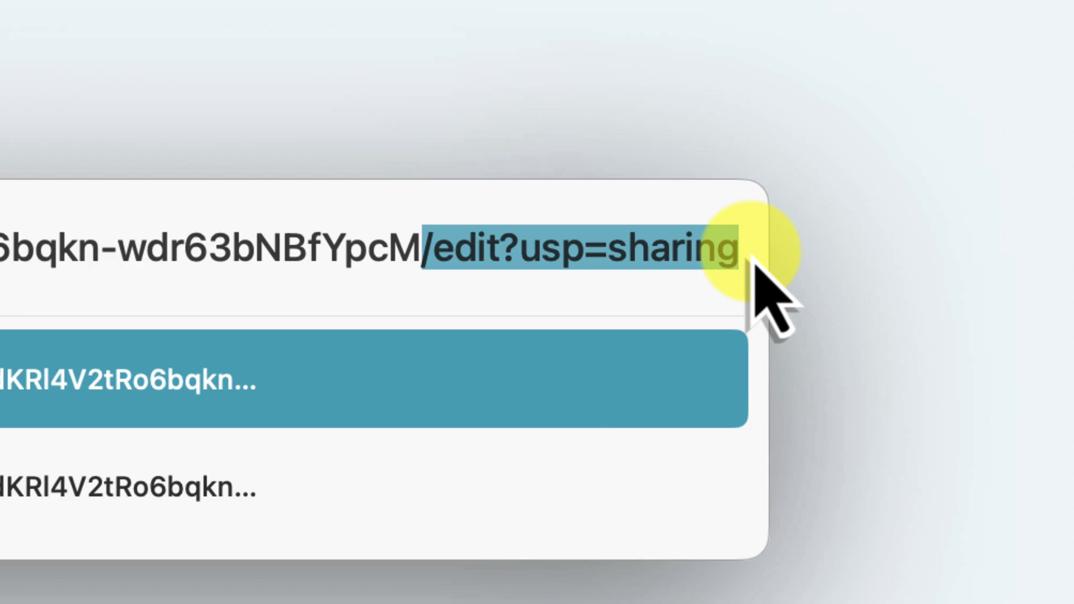
pyautogui.write('template/')
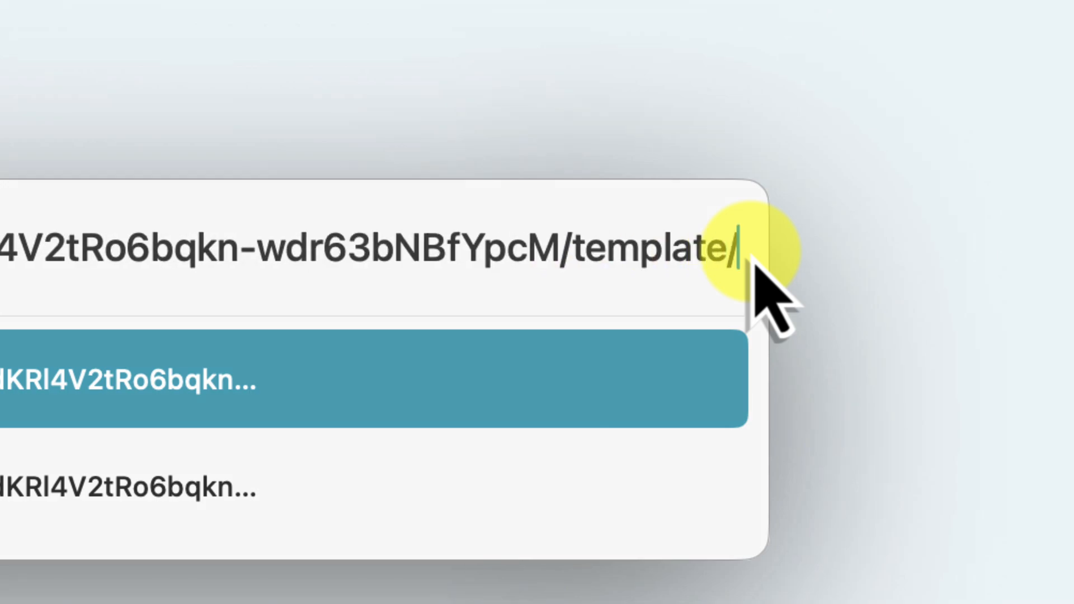
pyautogui.write('preview')
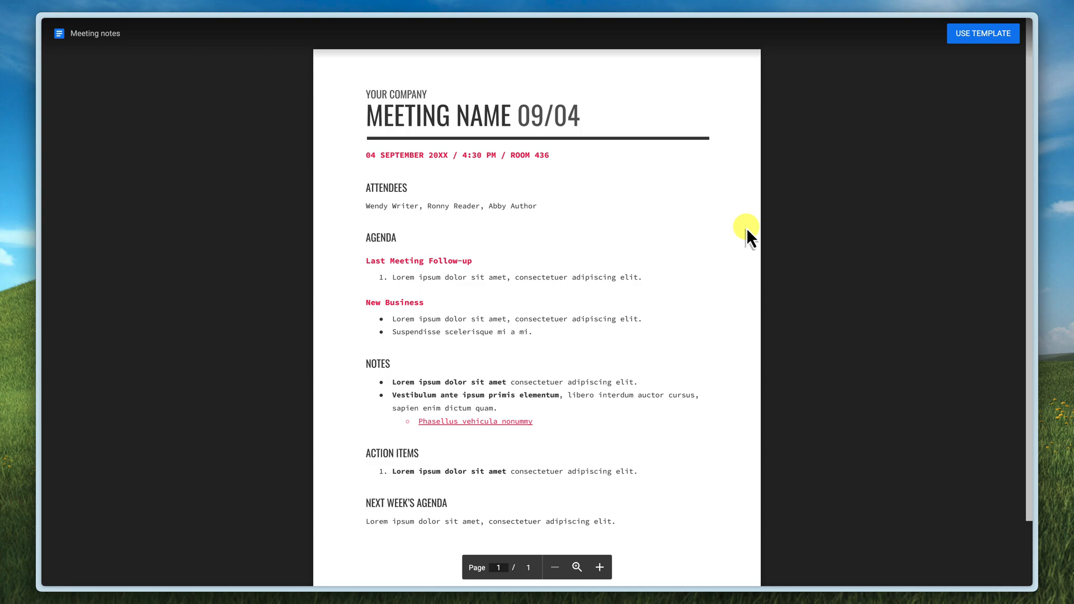
pyautogui.moveTo(699, 258)
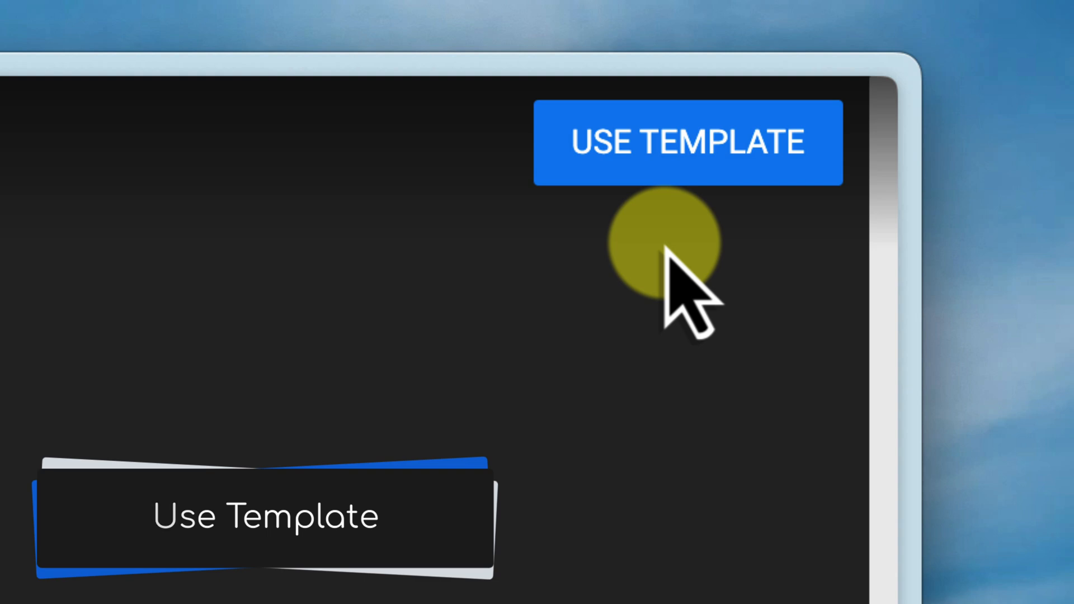
# Review the Meeting notes template preview and choose USE TEMPLATE
pyautogui.click(685, 142)
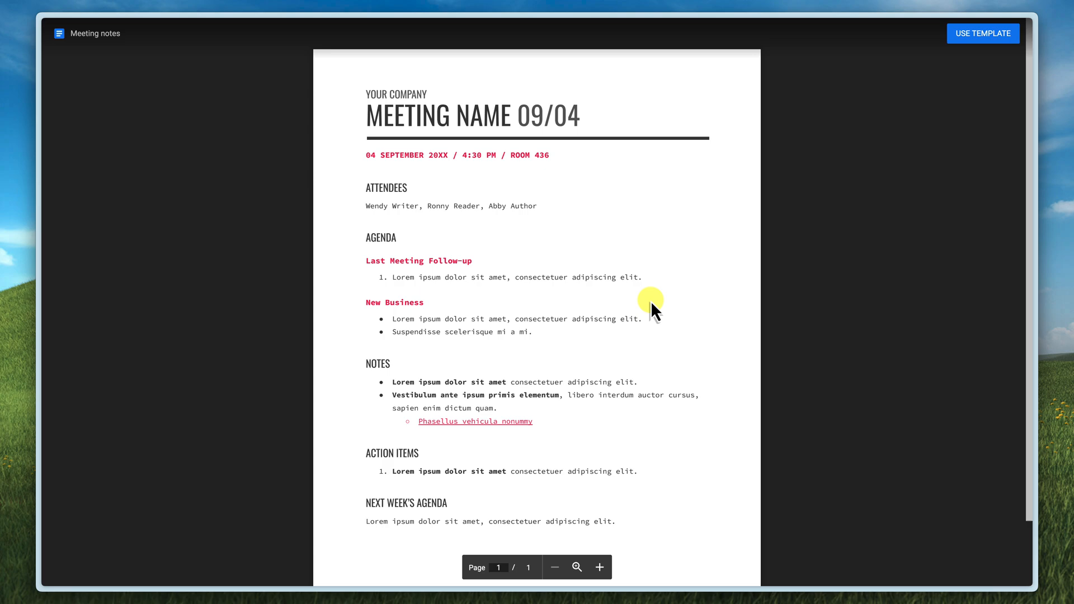
pyautogui.moveTo(911, 110)
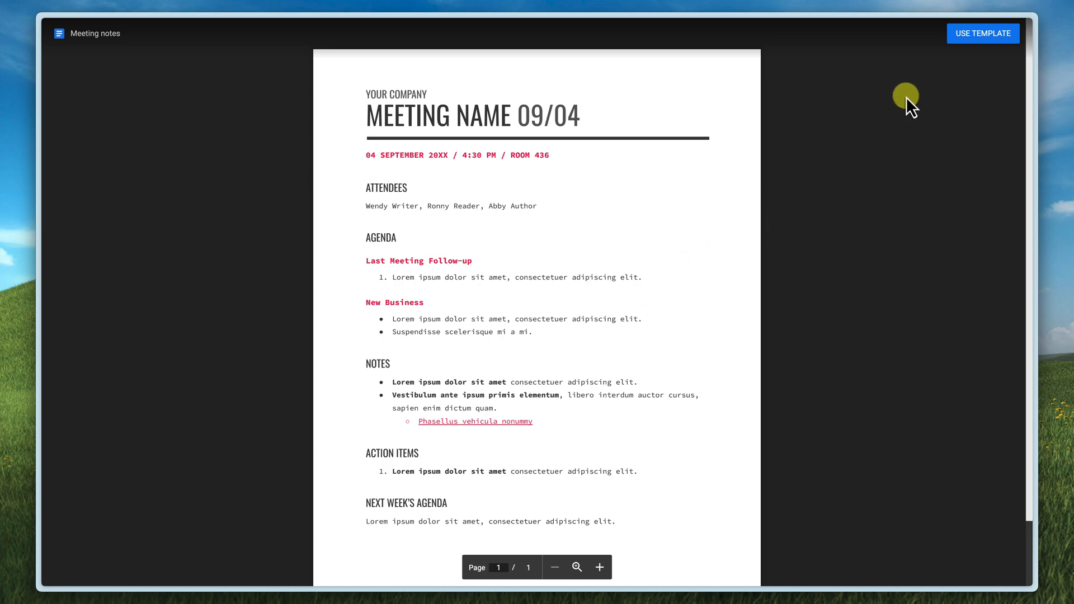
pyautogui.moveTo(980, 49)
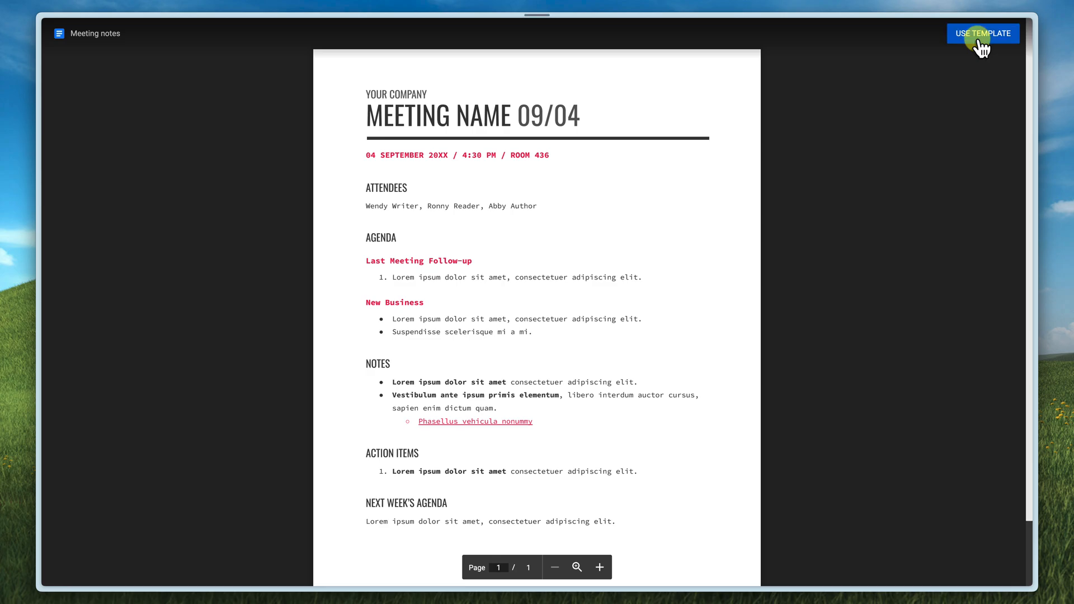
pyautogui.click(983, 33)
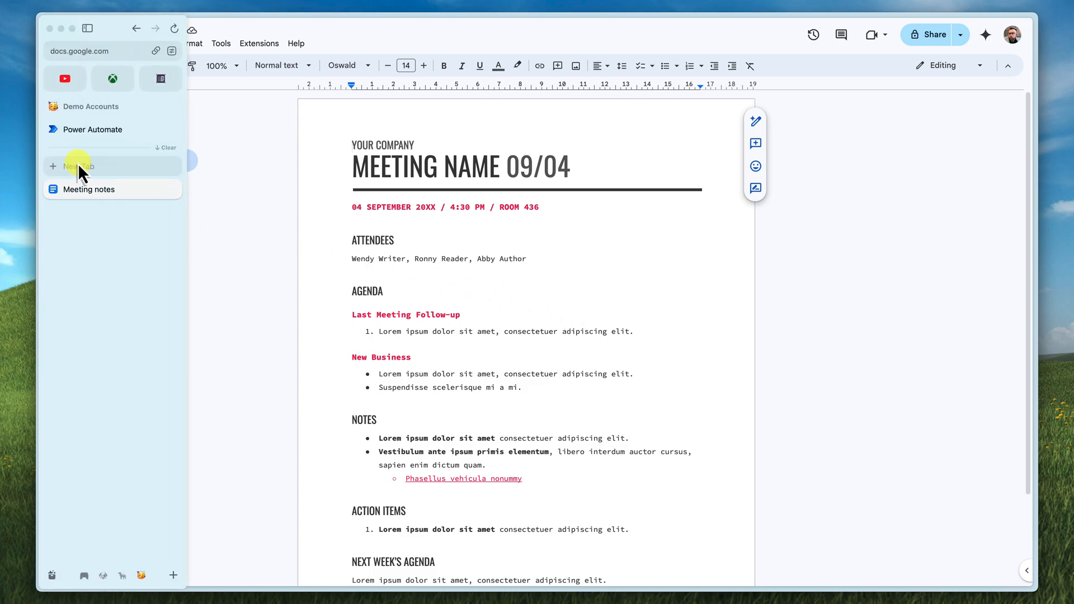
# In a new Arc tab, paste the Meeting notes link ending in /copy
pyautogui.click(79, 166)
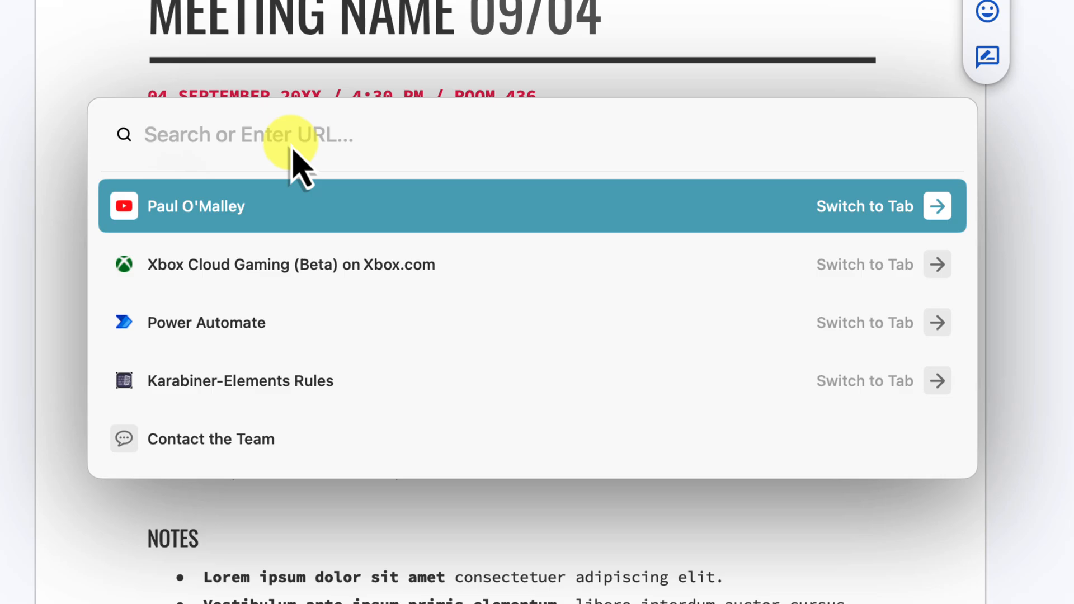
pyautogui.write('https://docs.google.com/document/d/1UnUqoNZtJdcwiTdKRl4V2tRo6bqkn-wdr63bNBfYpcM/edit?usp=sharing')
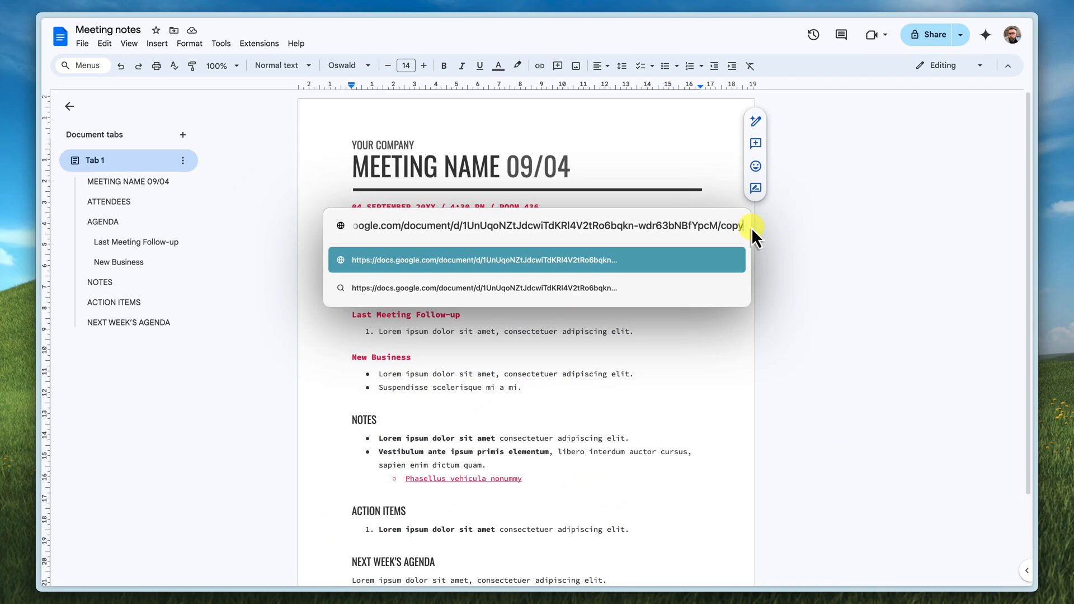
# Load the /copy link and confirm Make a copy of Meeting notes
pyautogui.press('Enter')
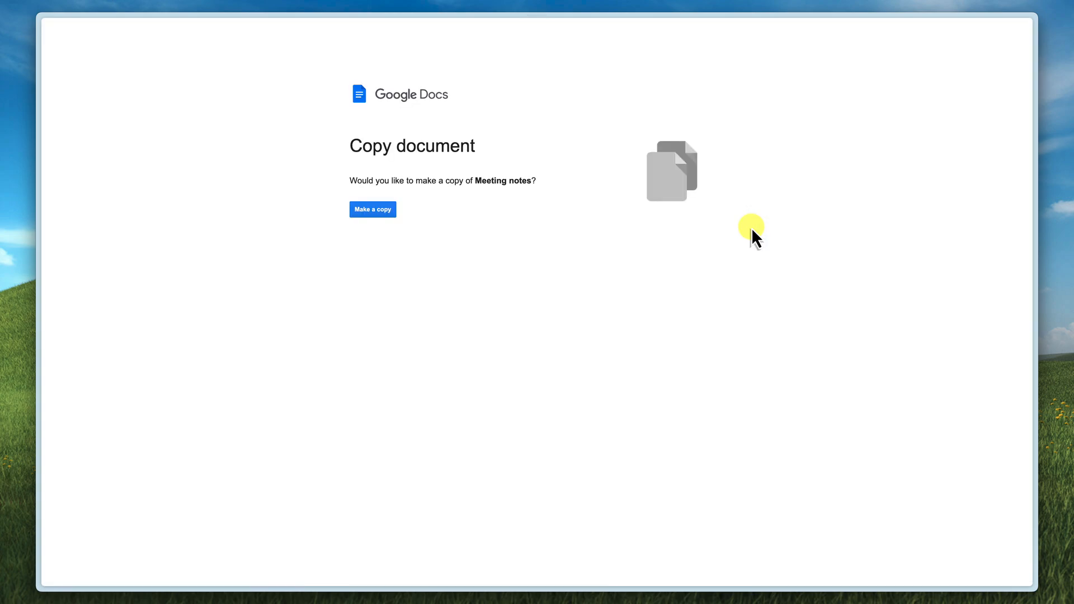
pyautogui.moveTo(491, 209)
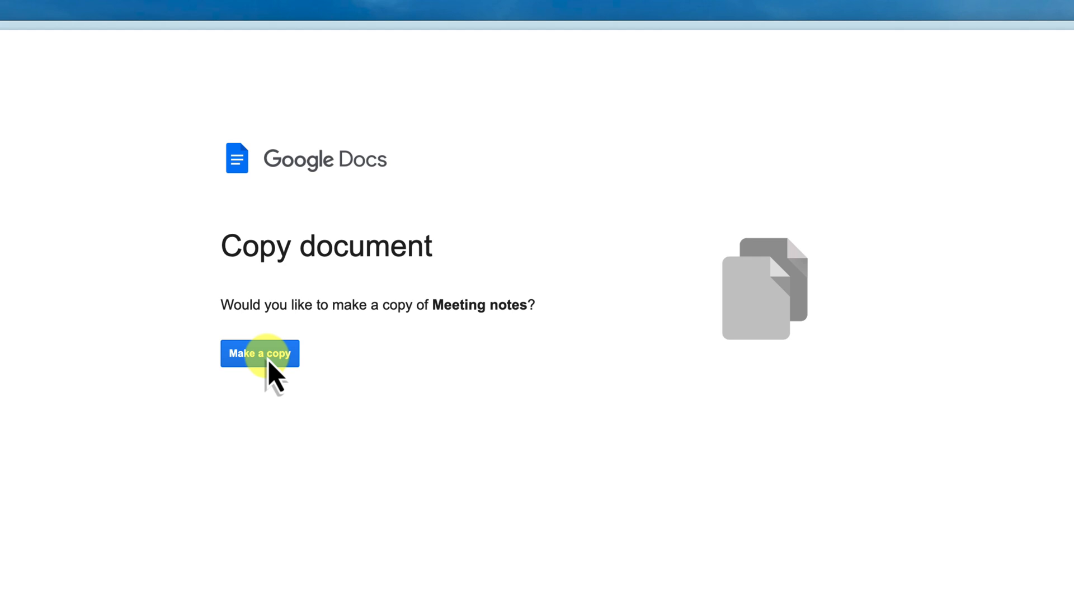
pyautogui.click(269, 354)
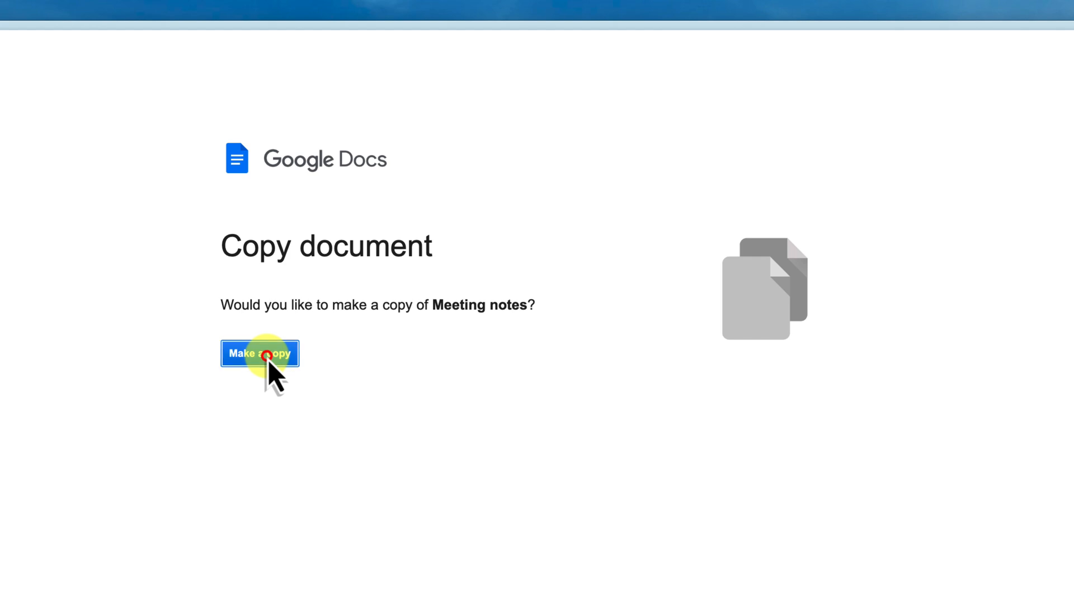
pyautogui.click(269, 353)
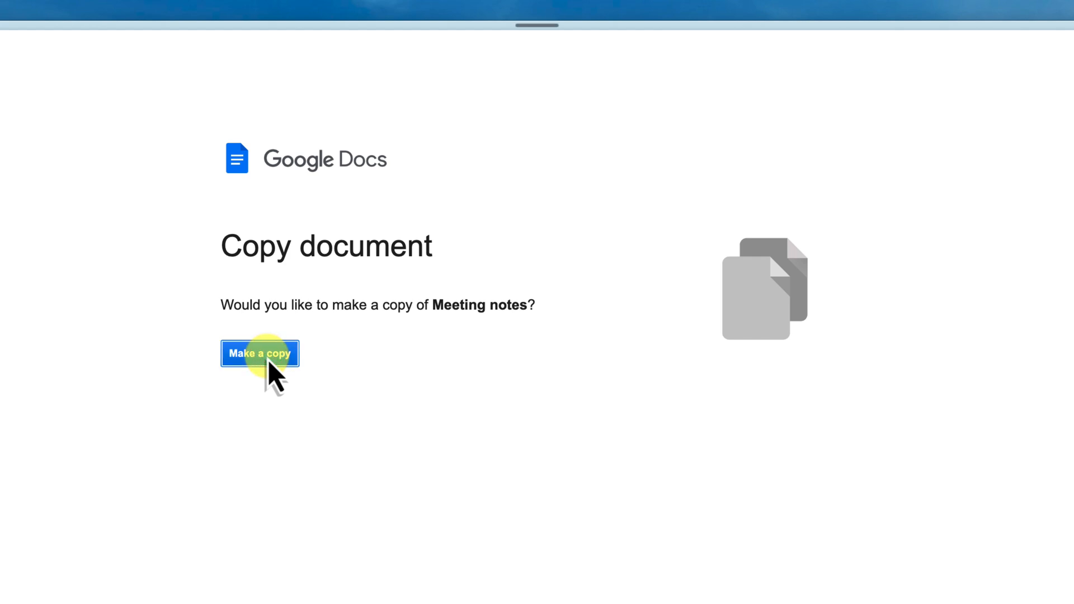
pyautogui.click(260, 353)
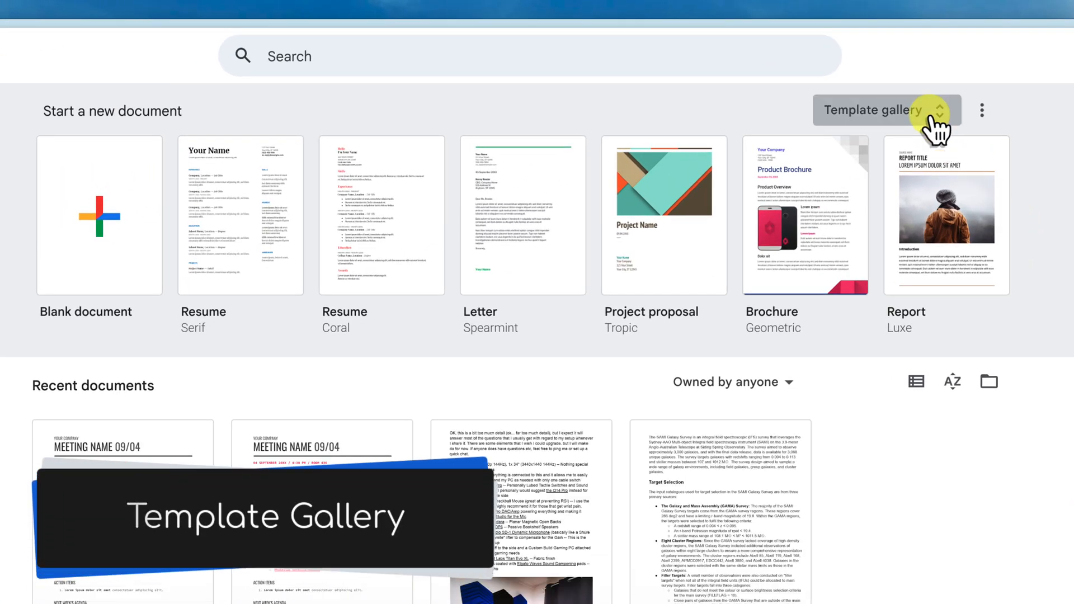
# Open the Template gallery from the Docs home page
pyautogui.click(873, 109)
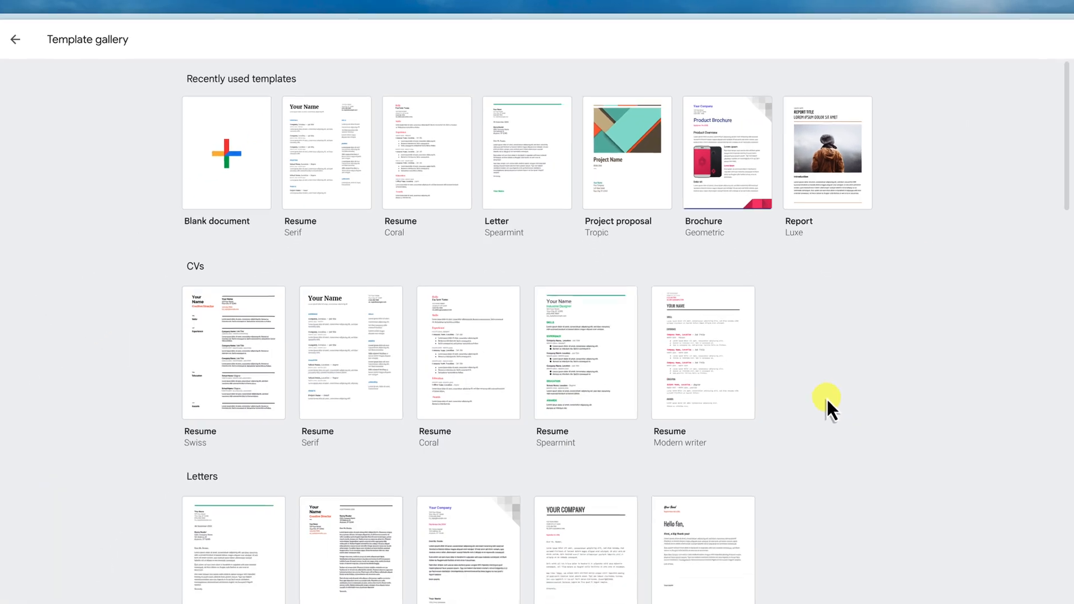